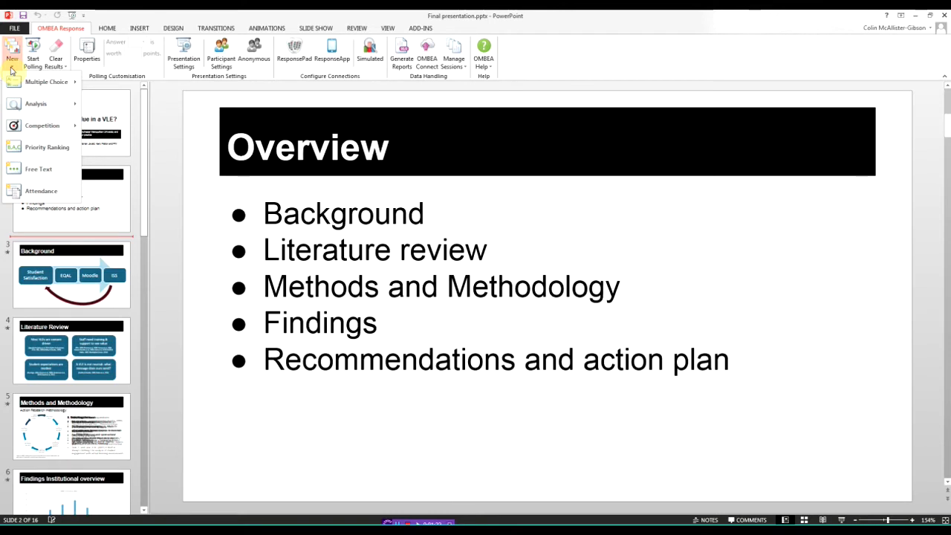
Open the multiple-choice chart styles to add a 3-D column poll slide
{"action": "left_click", "coordinate": [43, 82]}
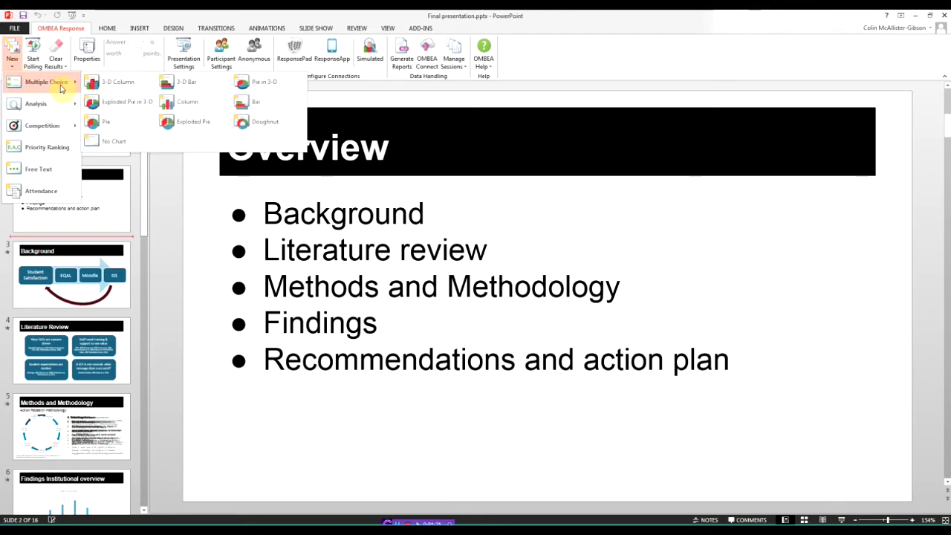
{"action": "mouse_move", "coordinate": [118, 81]}
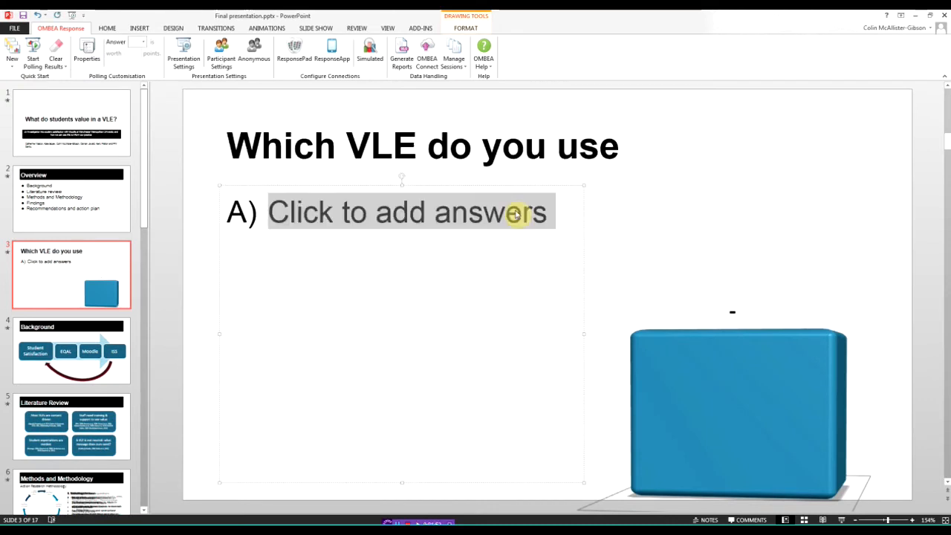
Enter Moodle, Blackboard and Other as the poll answers
{"action": "type", "text": "Moodle"}
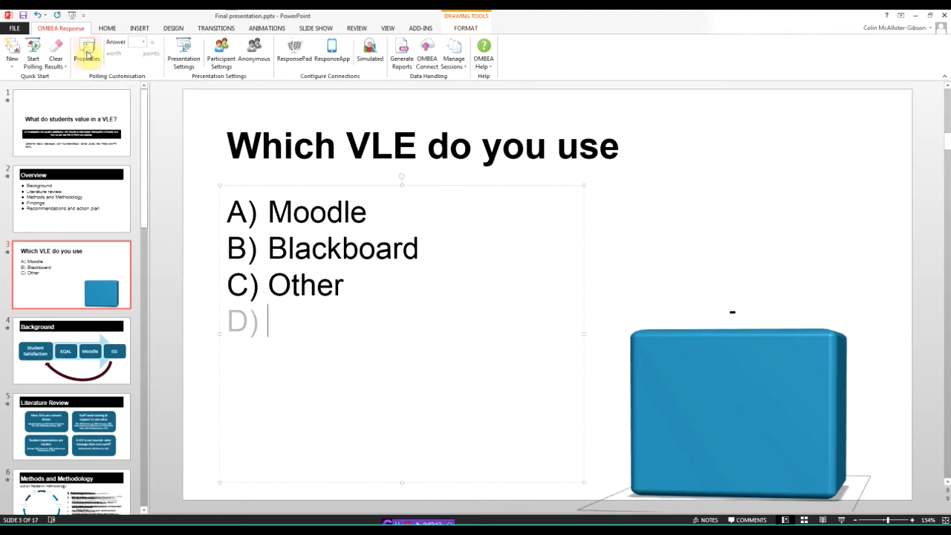
Log in through the ResponseApp Manager to issue a session ID
{"action": "left_click", "coordinate": [87, 56]}
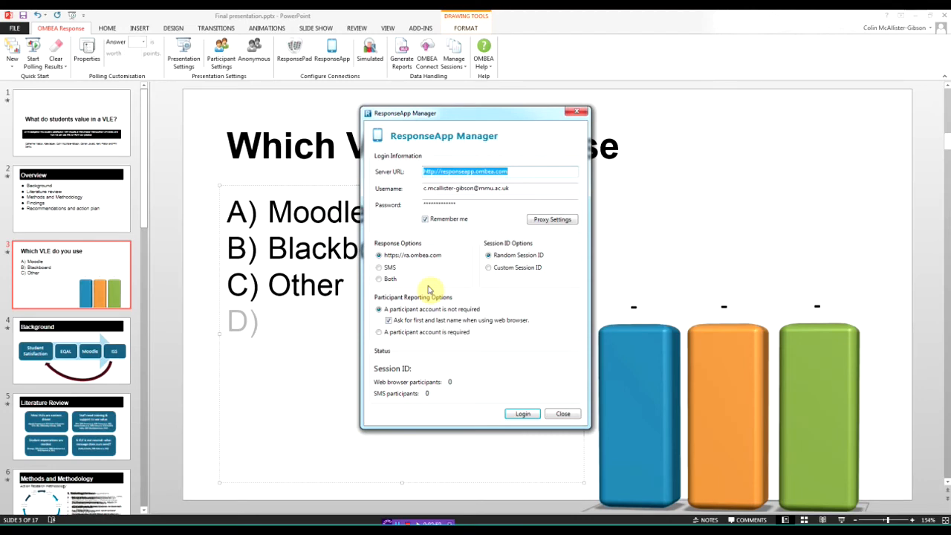
{"action": "left_click", "coordinate": [522, 414]}
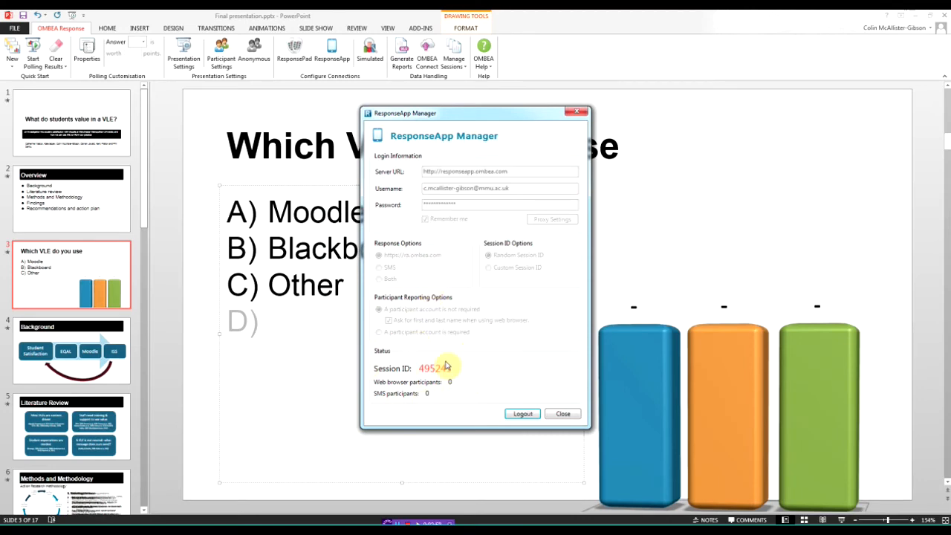